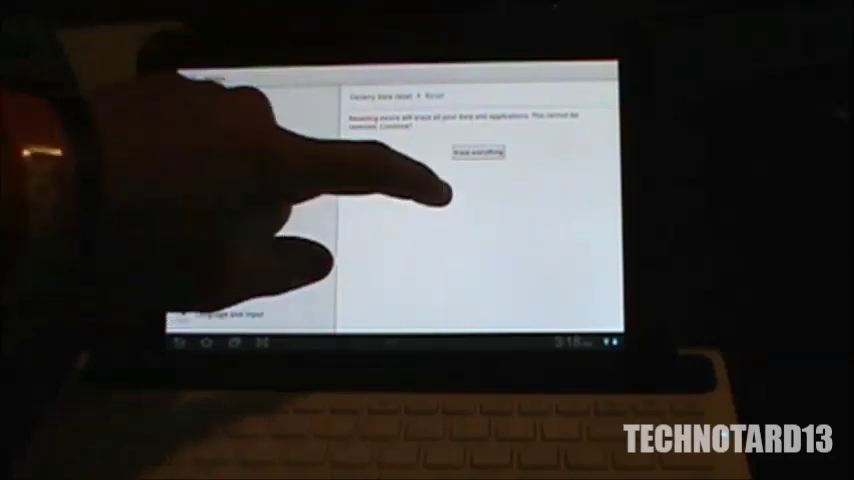
Confirm 'Erase everything' so the tablet wipes all data and applications.
click(476, 152)
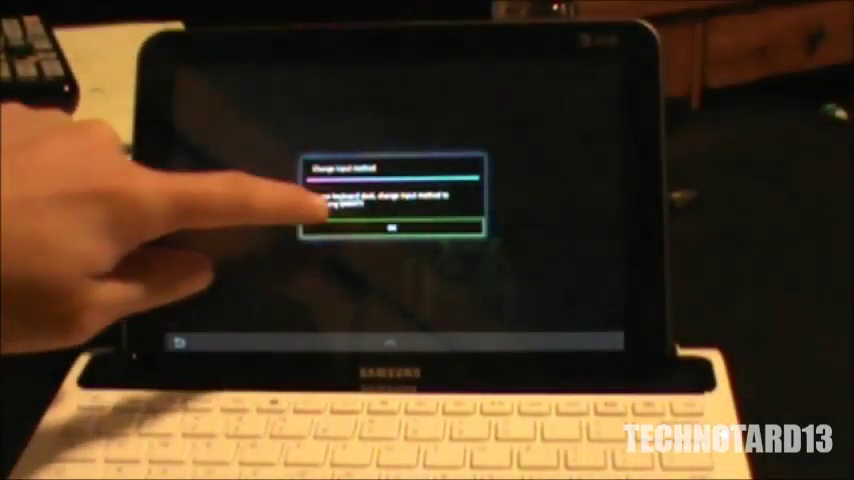
Accept the 'Change input method' notice to reach the Welcome screen with English selected.
click(392, 228)
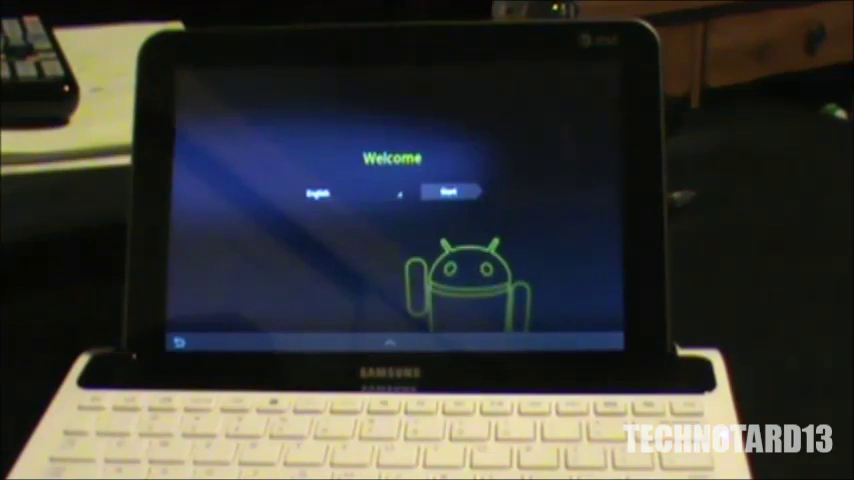